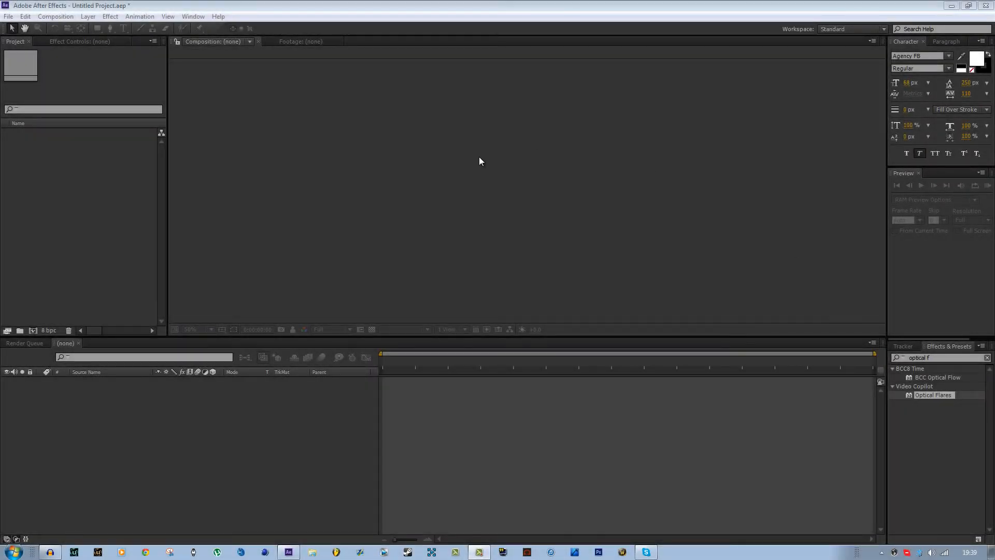
mouse_move(445, 5)
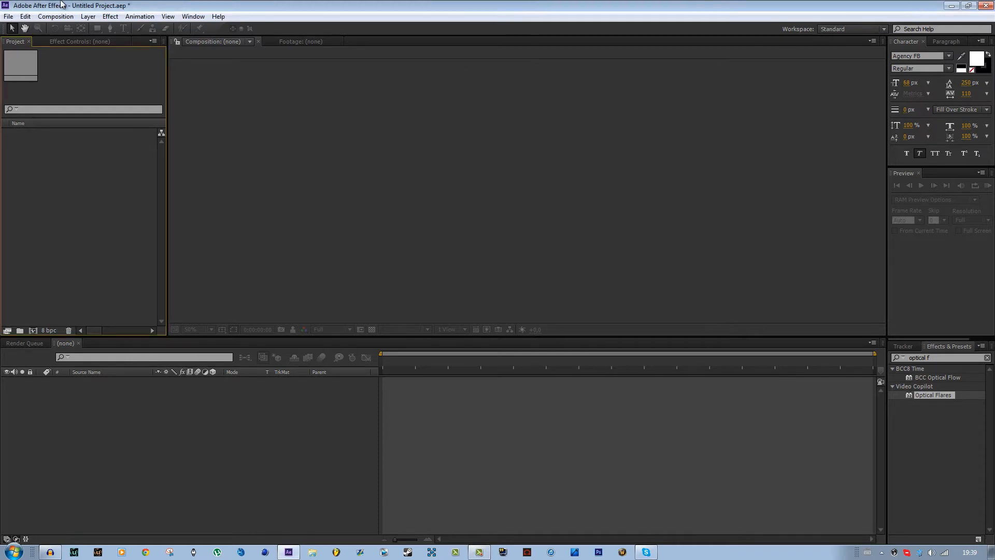
Open Composition Settings for a new 1920×1080 HDTV 1080 29.97 comp named Comp 1
left_click(8, 16)
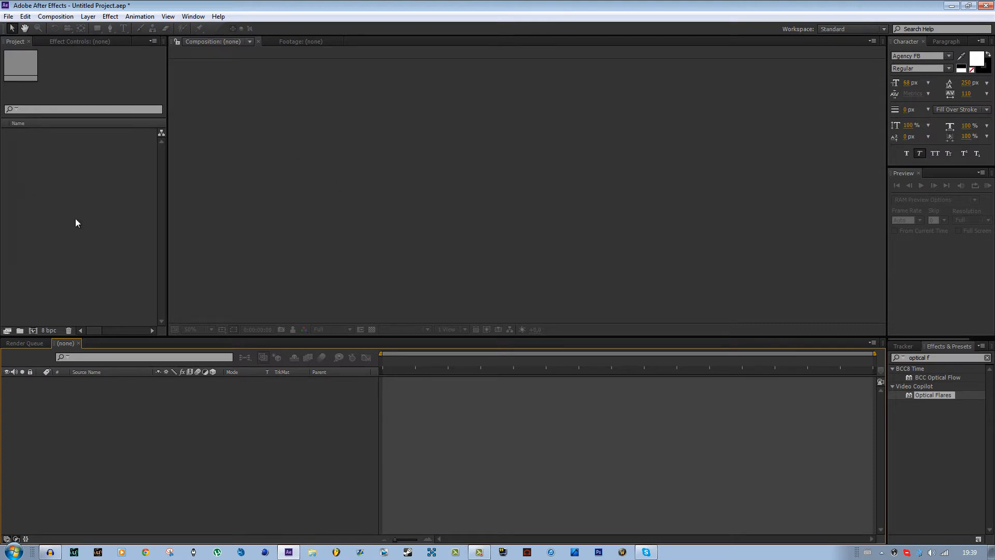
left_click(88, 16)
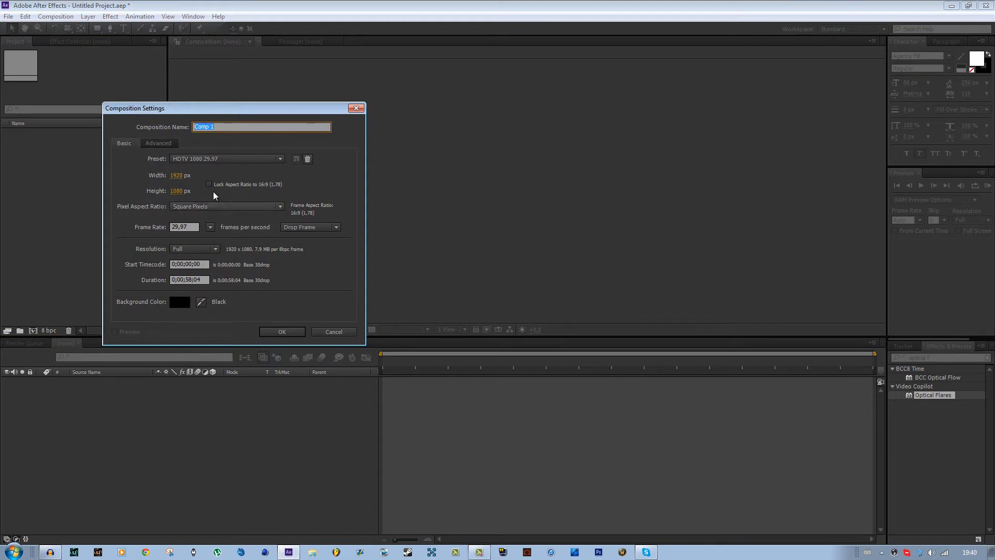
Confirm Comp 1, then add a full-size black solid and an empty text layer
left_click(282, 331)
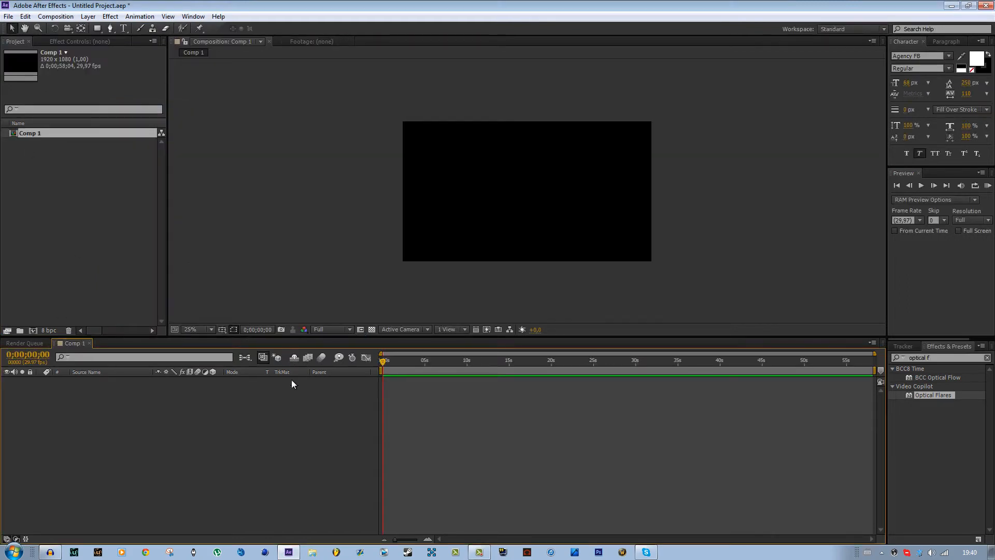
left_click(87, 16)
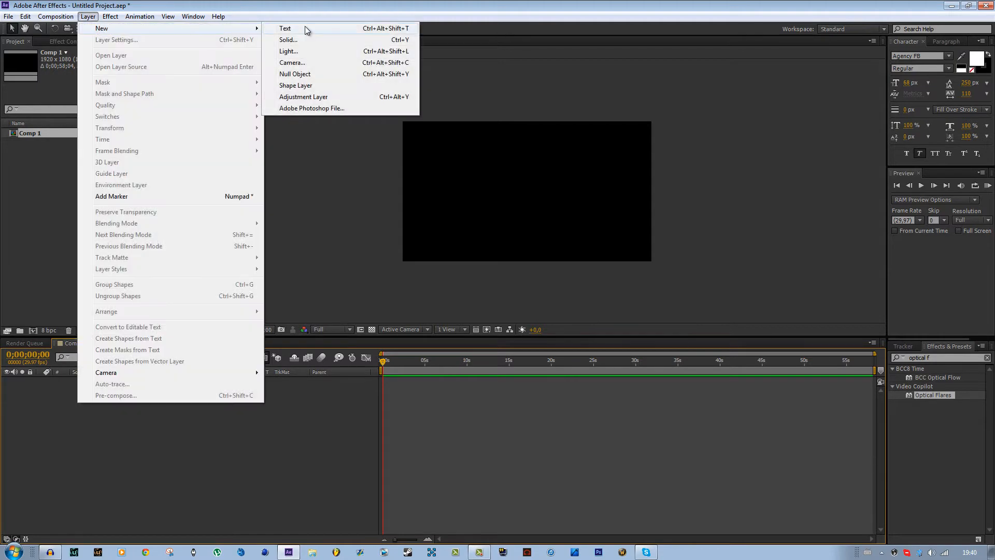
left_click(287, 39)
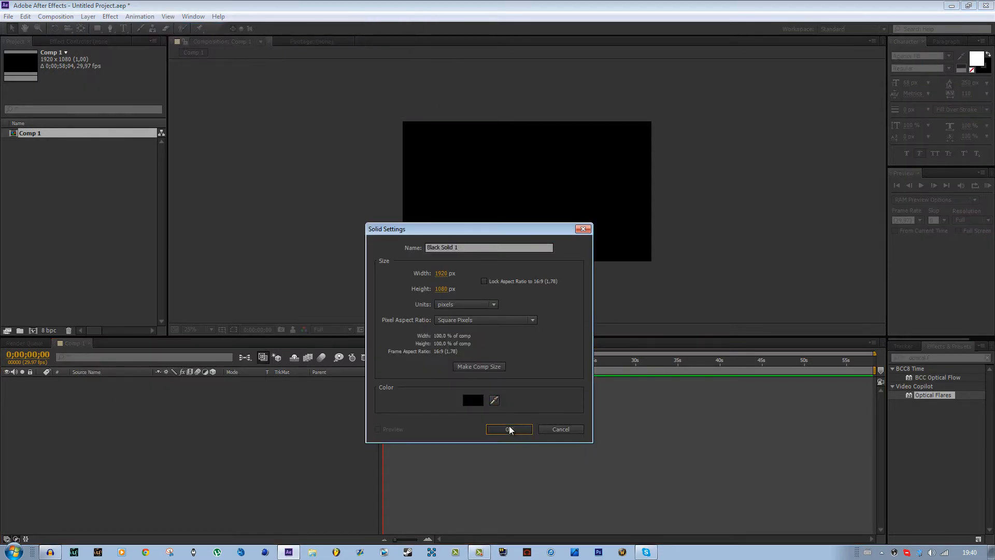
left_click(110, 16)
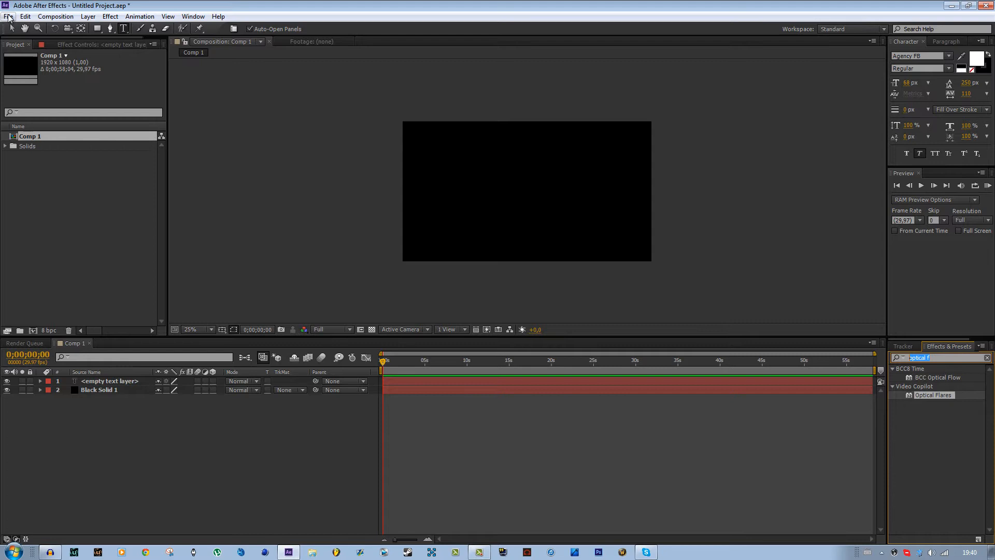
mouse_move(506, 235)
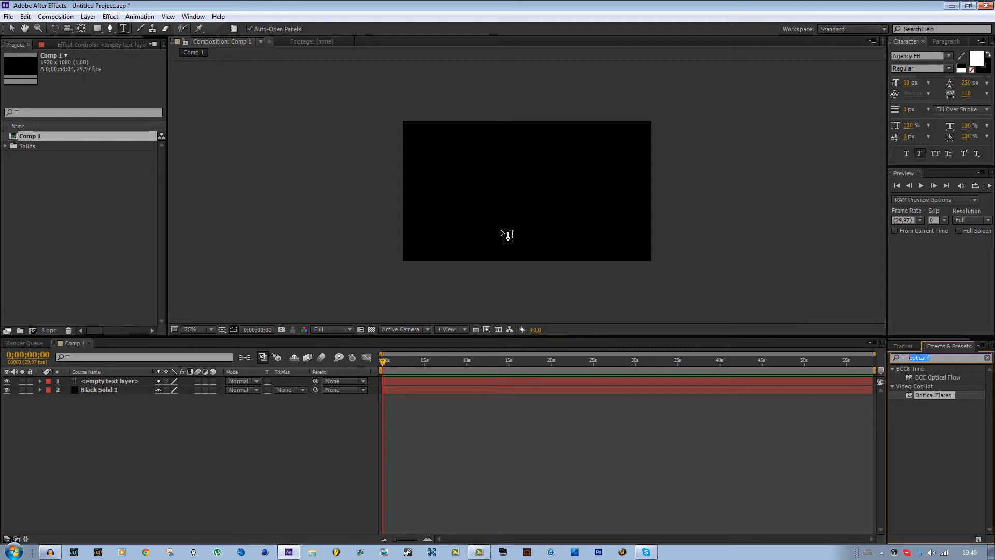
left_click(88, 16)
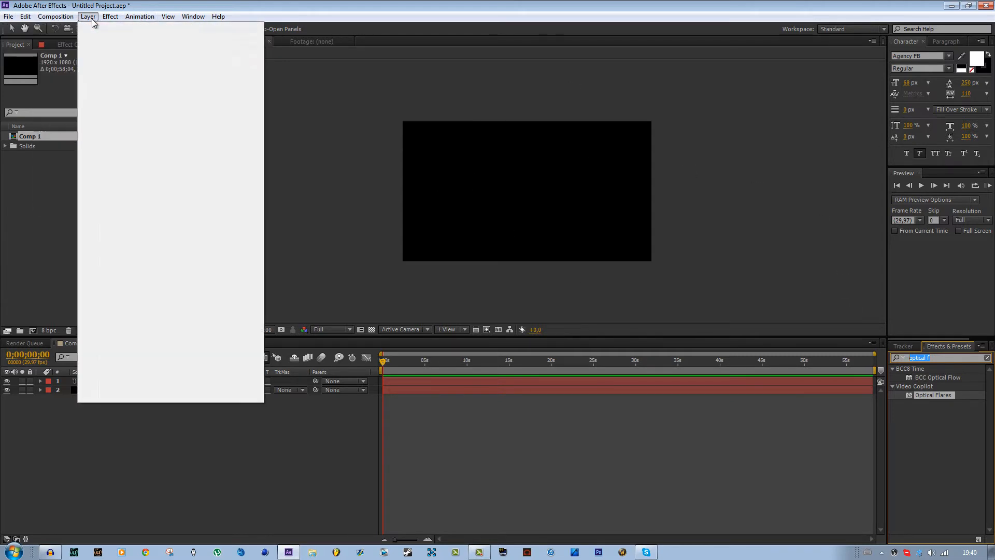
Add an Optical Flares adjustment layer and drag the light toward the top-left corner
left_click(88, 16)
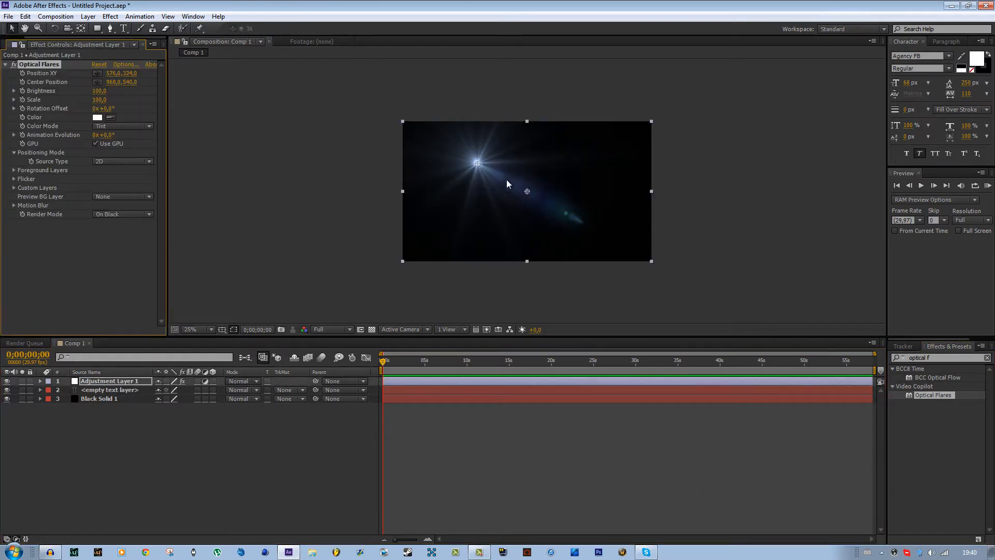
left_click_drag(476, 161, 466, 223)
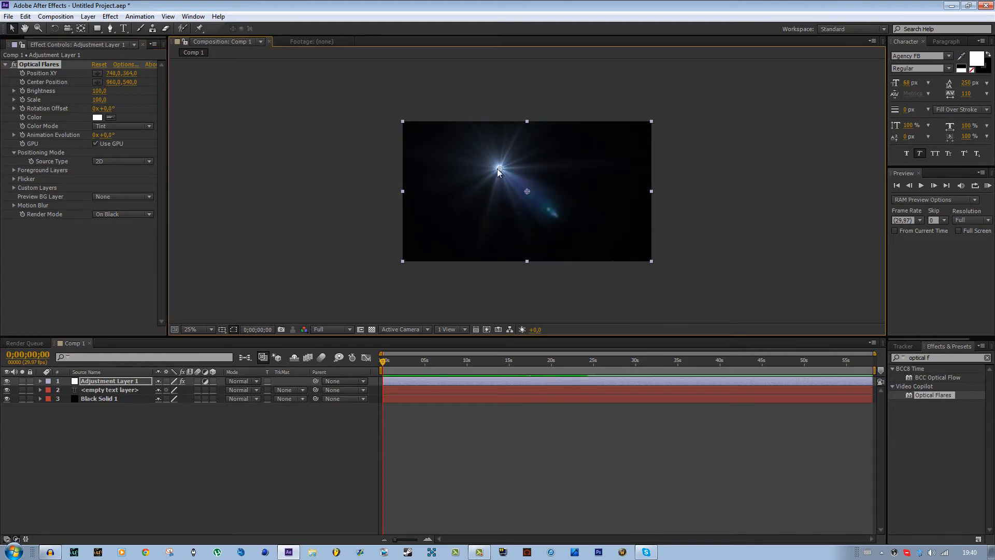
left_click_drag(498, 170, 516, 187)
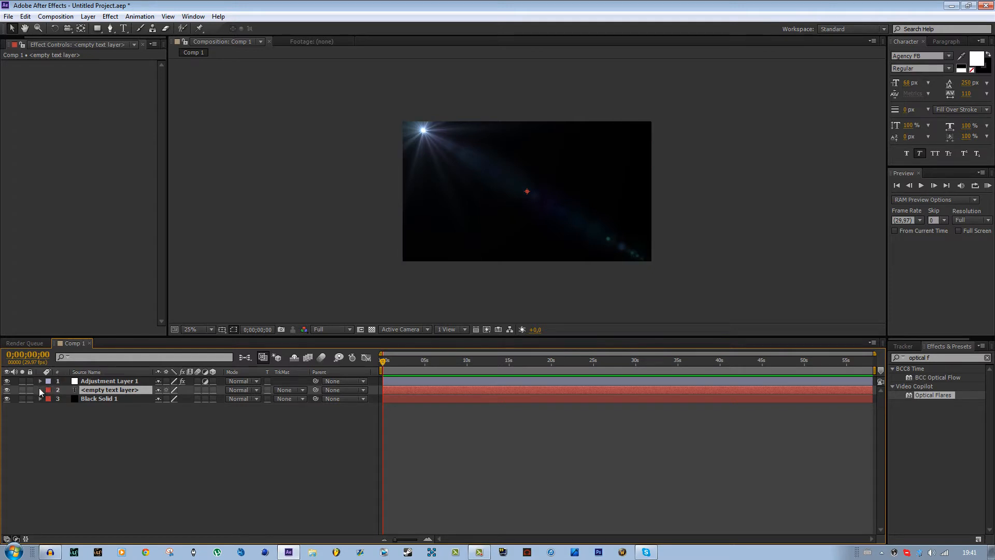
Give the text layer's Source Text an 'X:' expression reading Optical Flares Position XY [0]
left_click(40, 389)
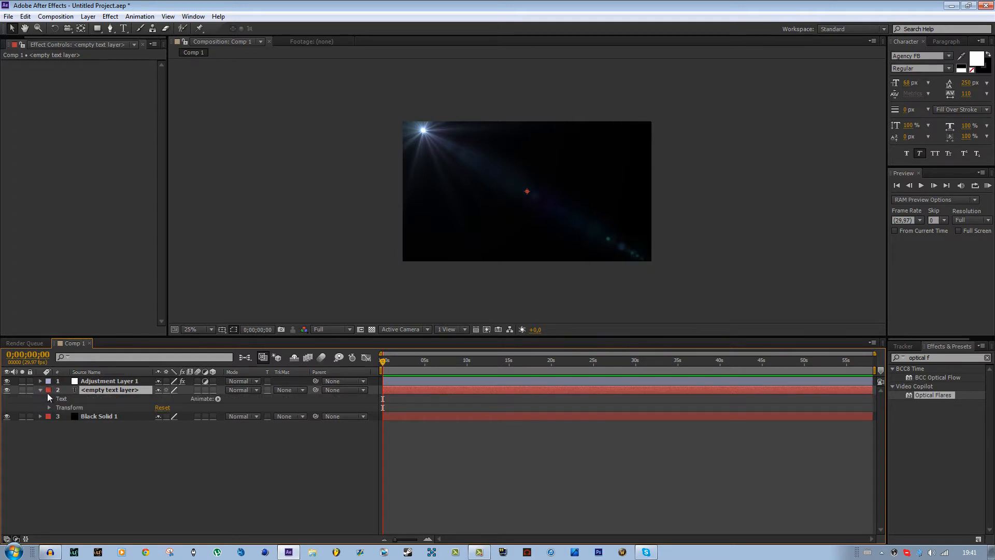
left_click(50, 399)
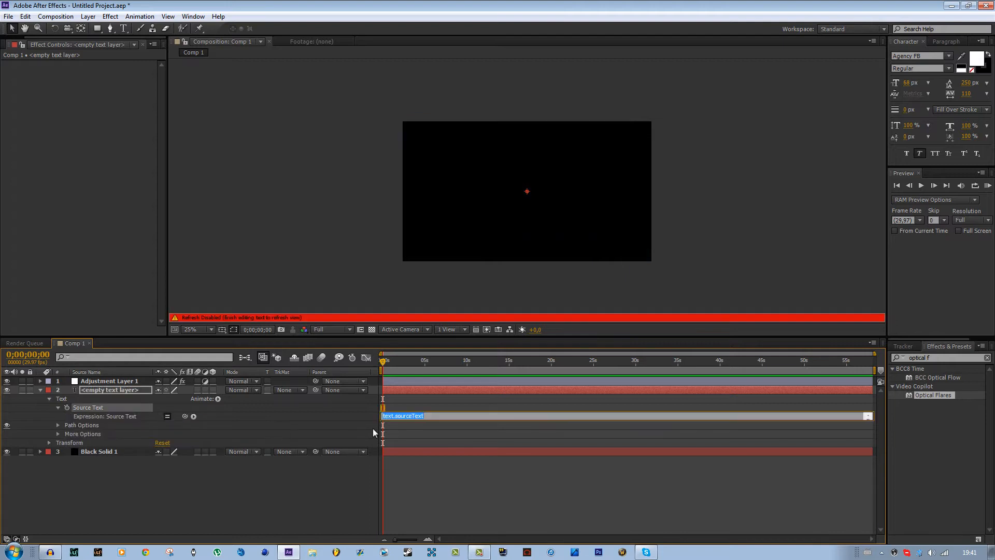
mouse_move(90, 411)
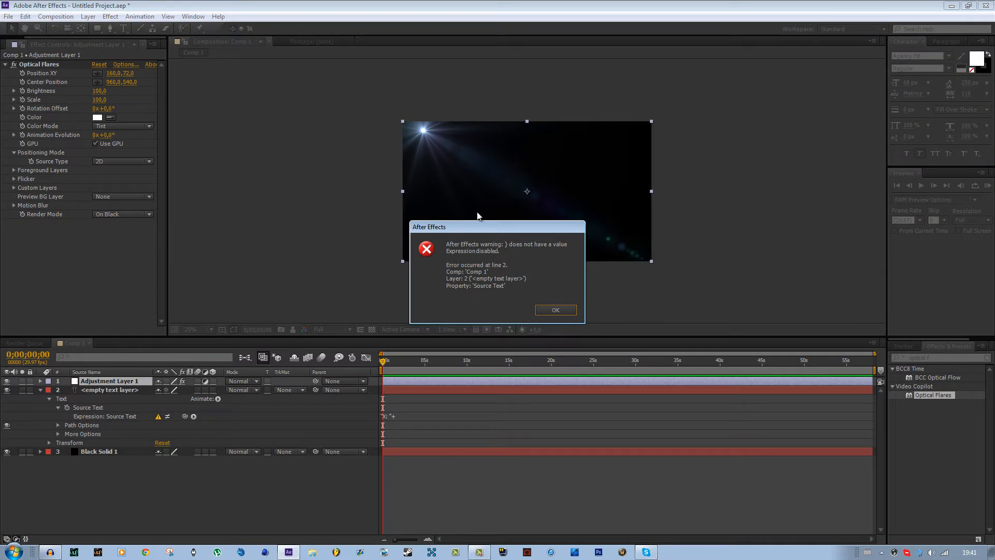
left_click(554, 310)
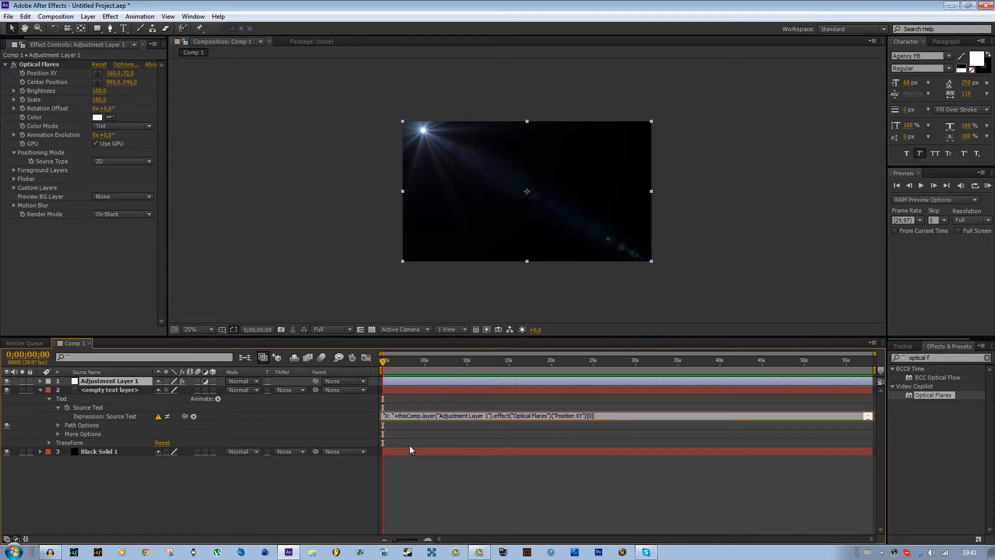
mouse_move(282, 507)
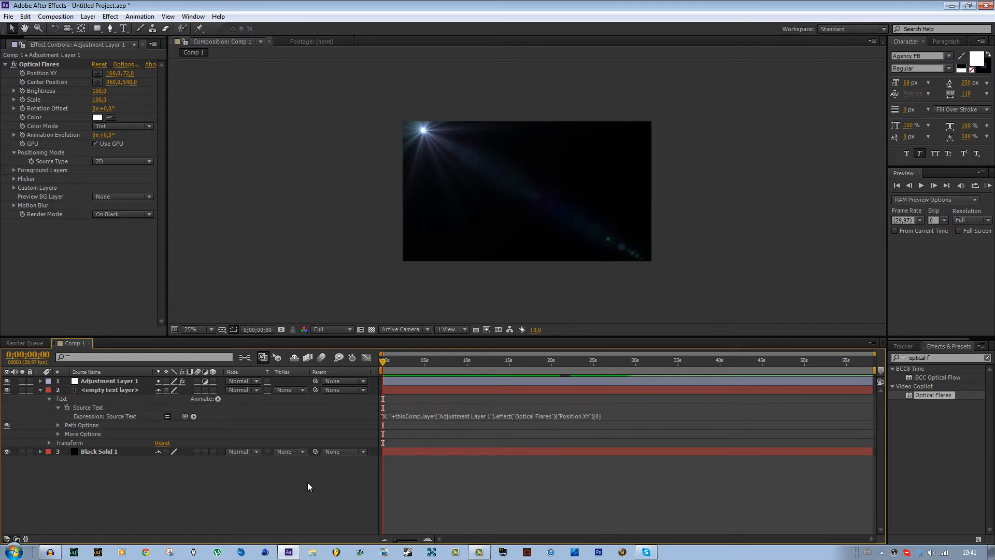
left_click(108, 389)
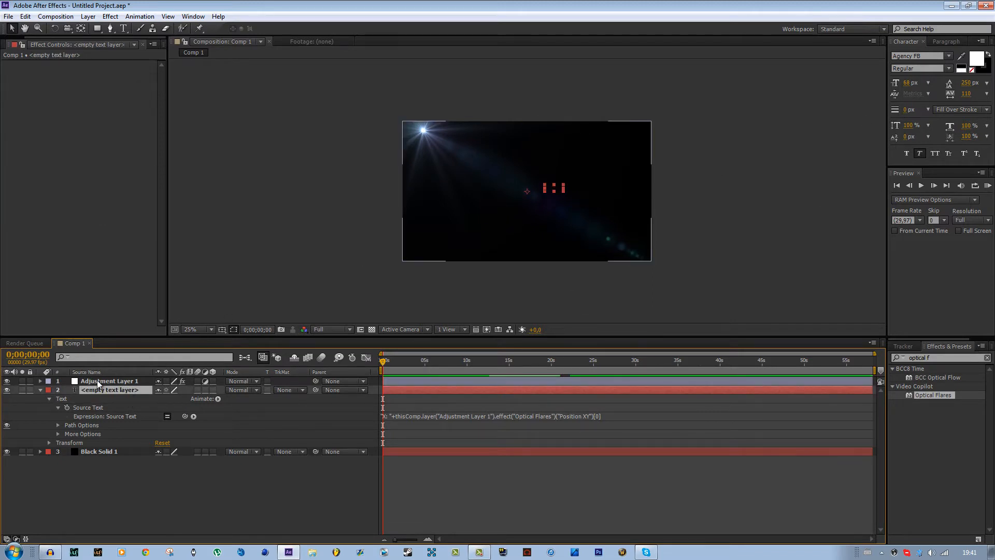
left_click(109, 381)
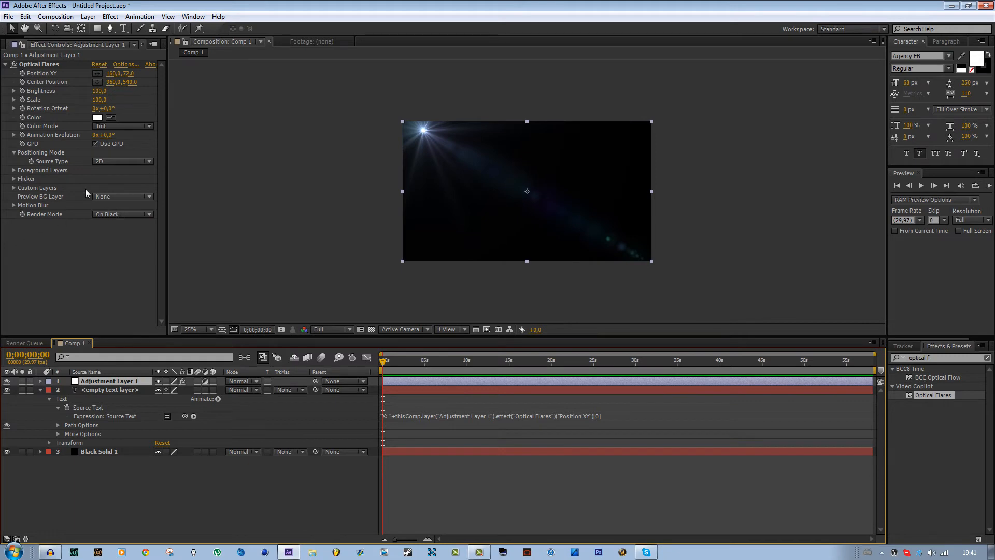
mouse_move(101, 216)
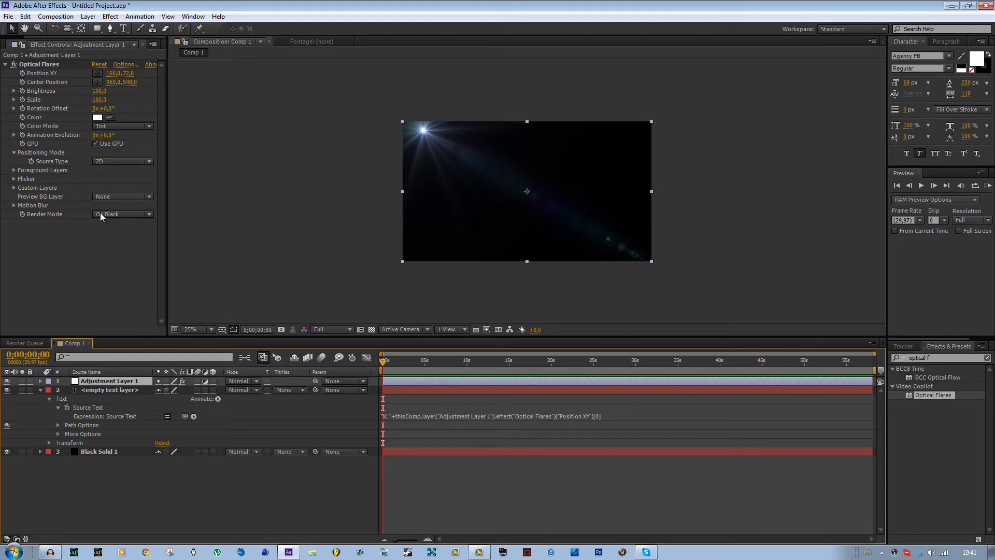
Set Optical Flares Render Mode to Over Original and drag the light away from top-left
left_click(121, 214)
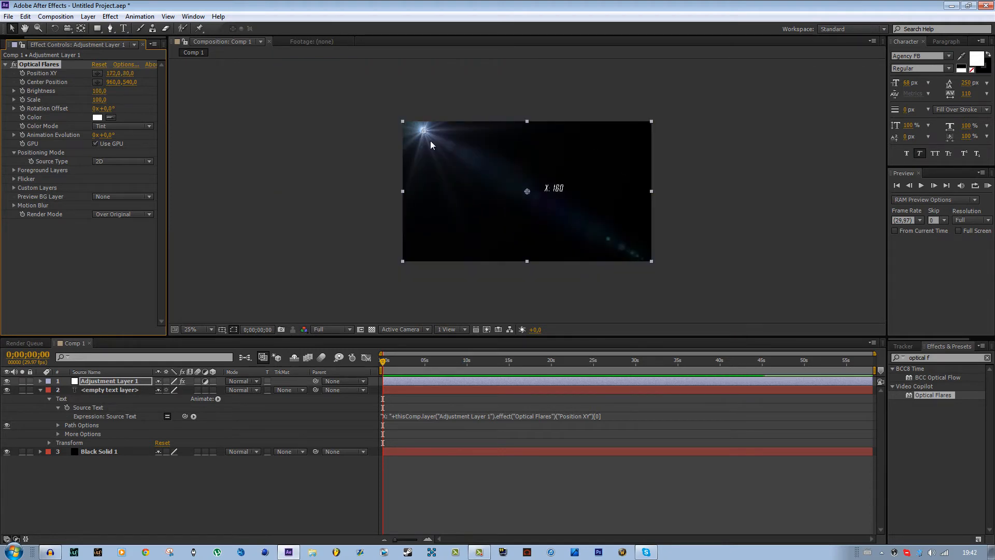
left_click_drag(421, 131, 447, 203)
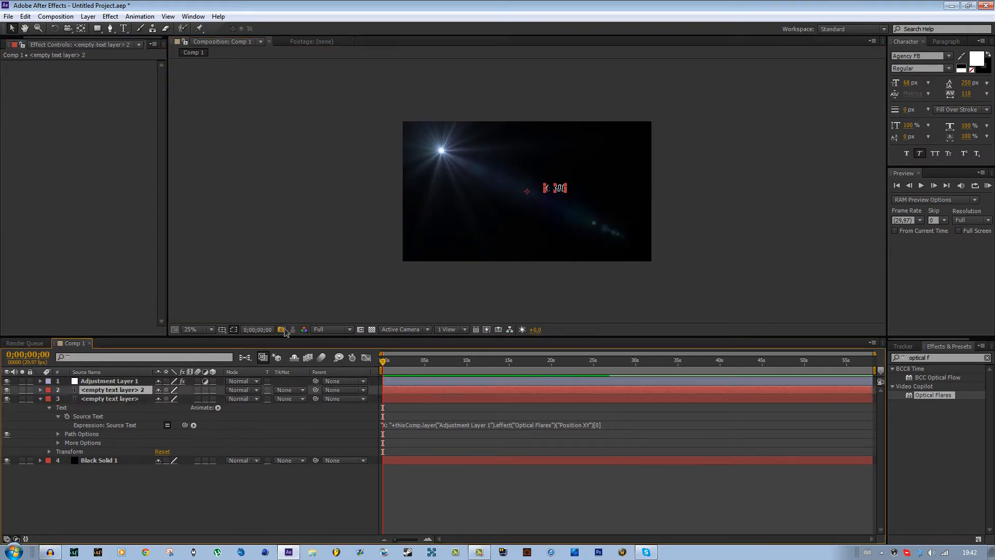
Drag both X and Y text layers to the comp's top-right corner
left_click(50, 399)
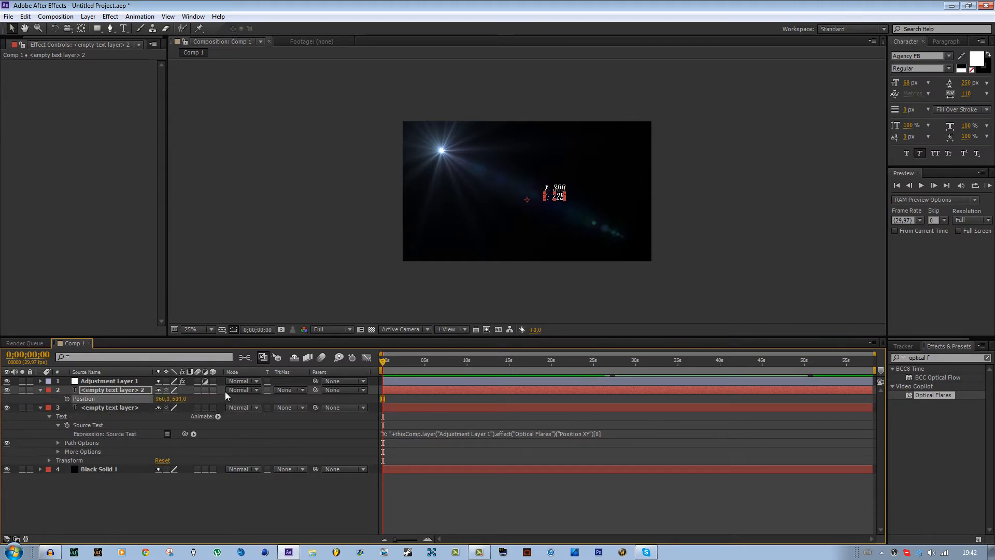
left_click(209, 329)
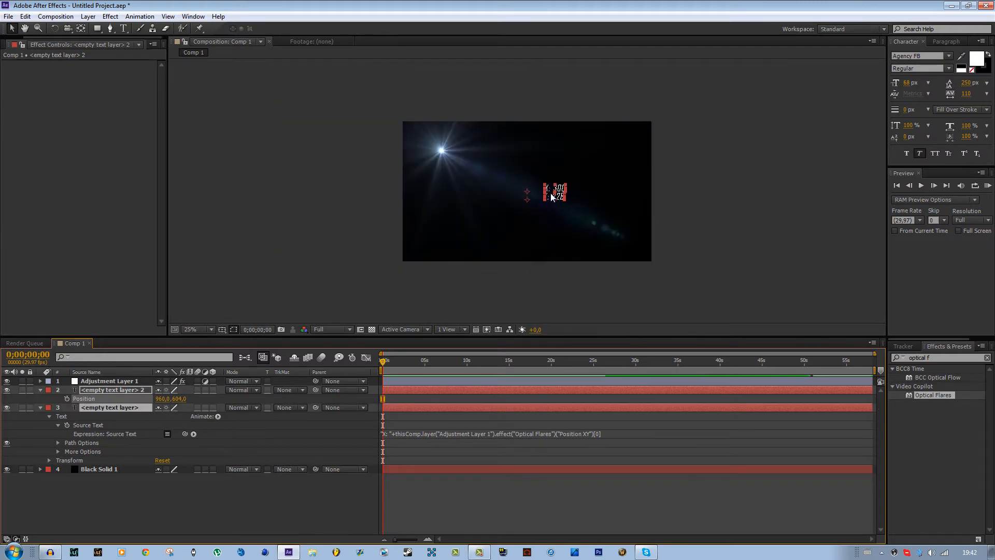
left_click(108, 381)
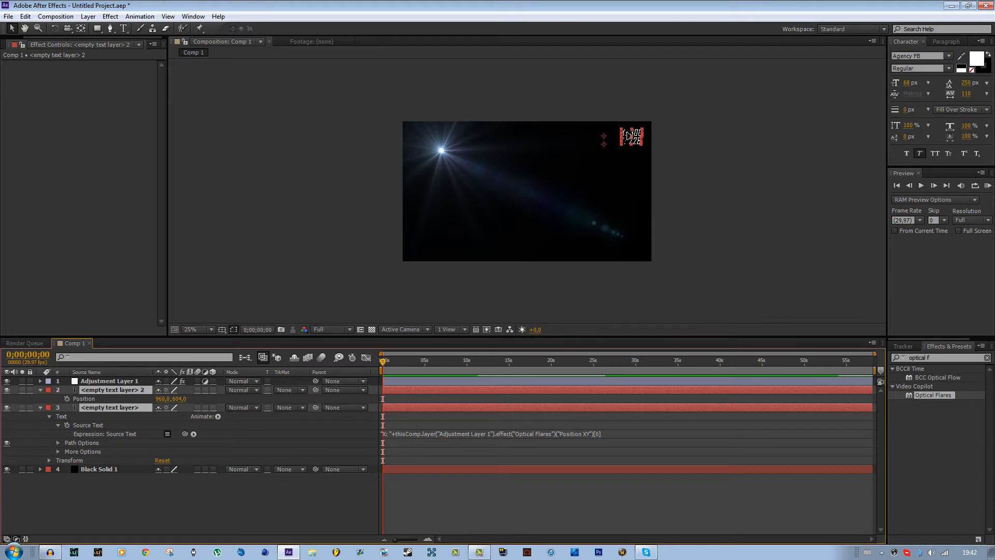
left_click(109, 381)
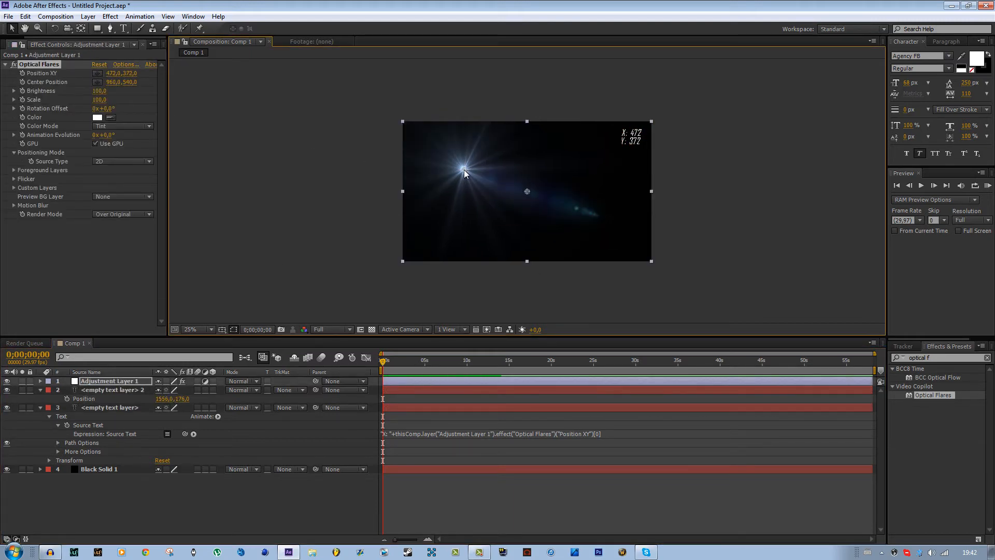
Drag the flare light around, ending upper left with the readout at X: 520, Y: 196
left_click_drag(464, 173, 526, 191)
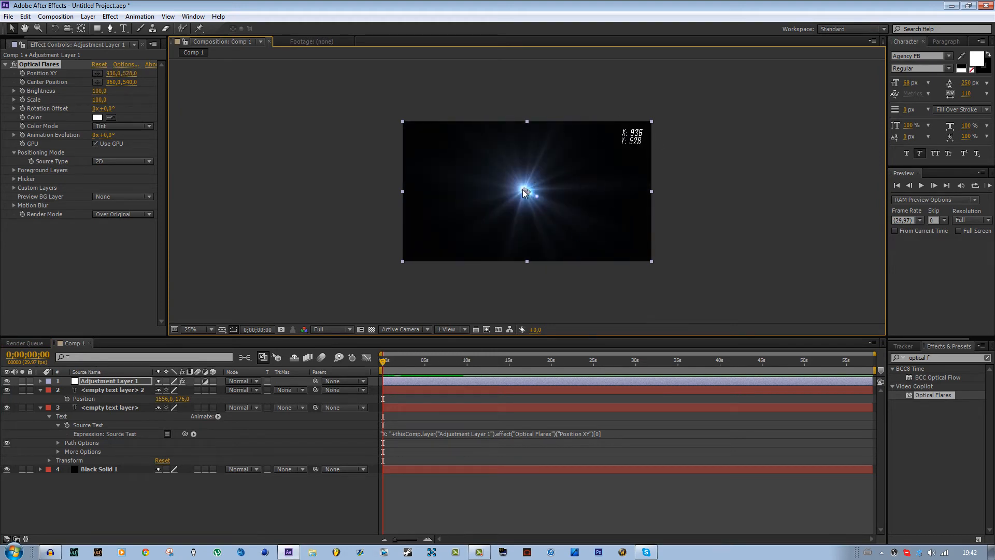
left_click_drag(526, 192, 431, 181)
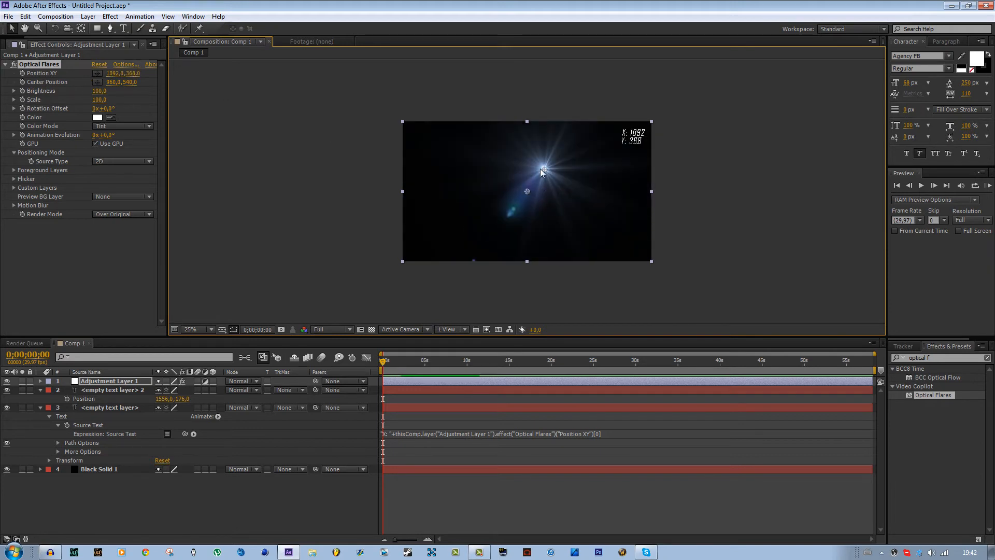
left_click_drag(541, 170, 553, 259)
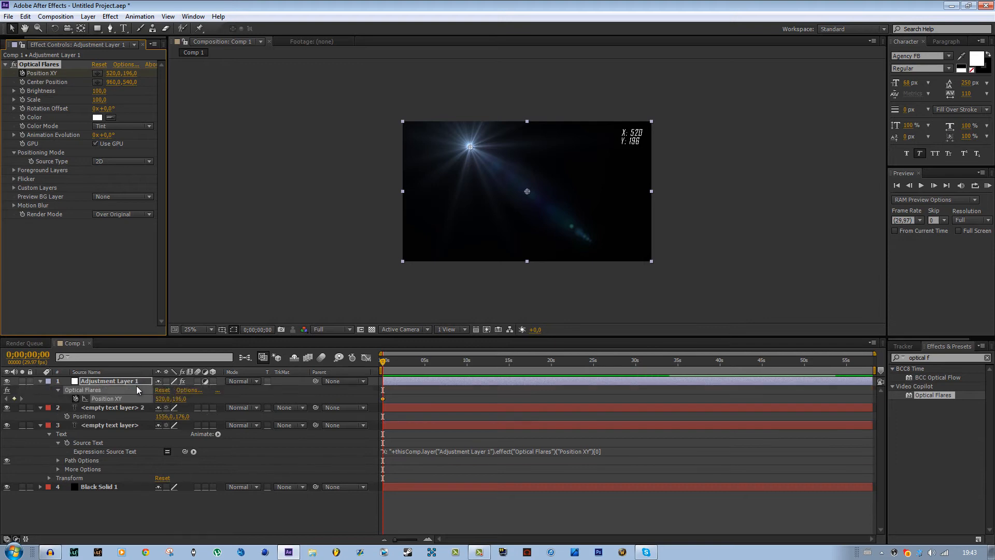
Keyframe Position XY at two times so mid-animation readouts show long decimals
left_click(424, 359)
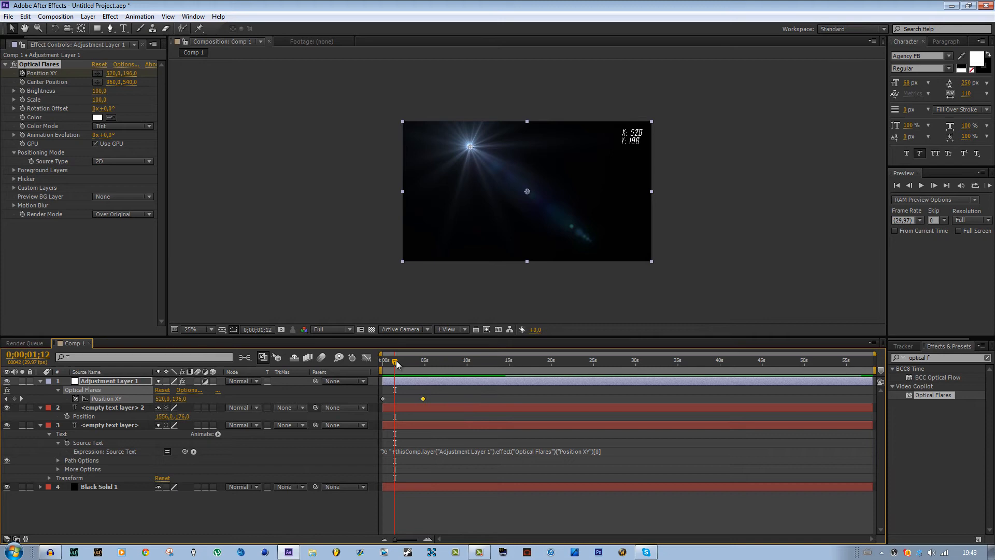
left_click(421, 360)
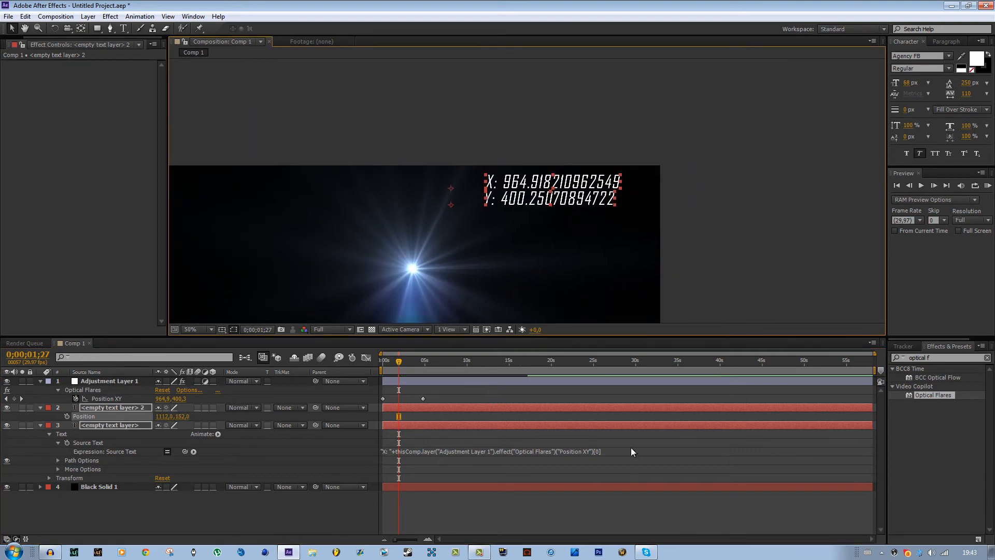
Append .toFixed(2) to the X expression, making it 964.92, then edit the Y expression
left_click(488, 451)
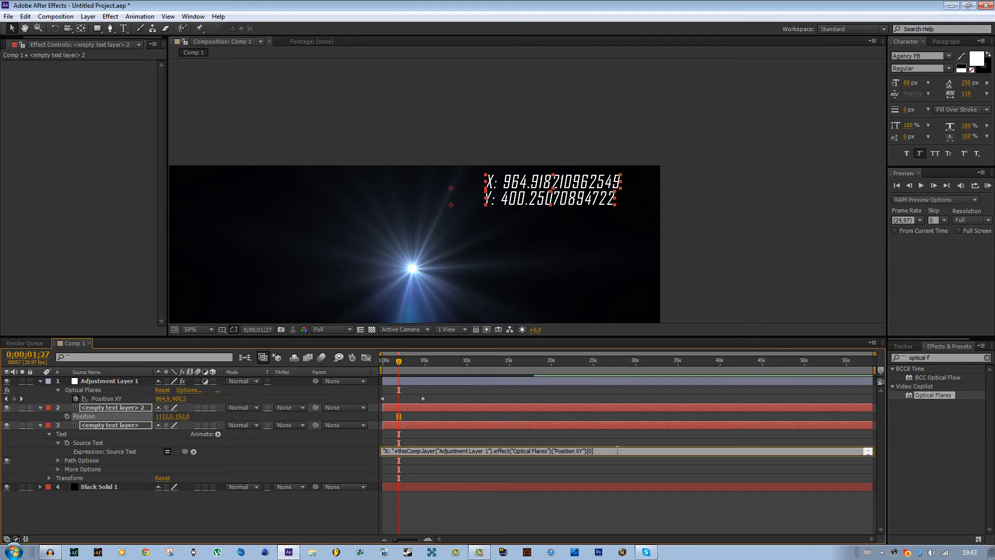
mouse_move(424, 445)
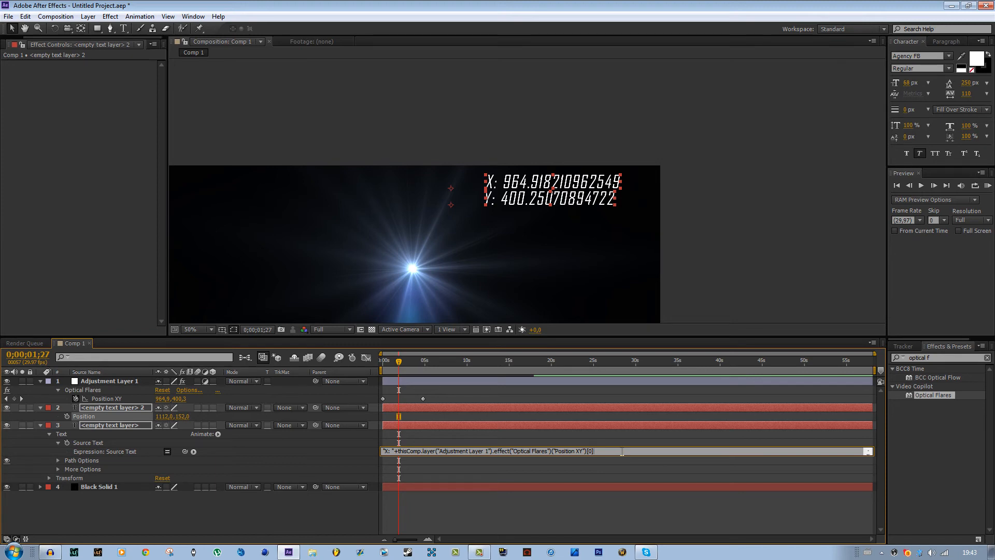
type(".toF")
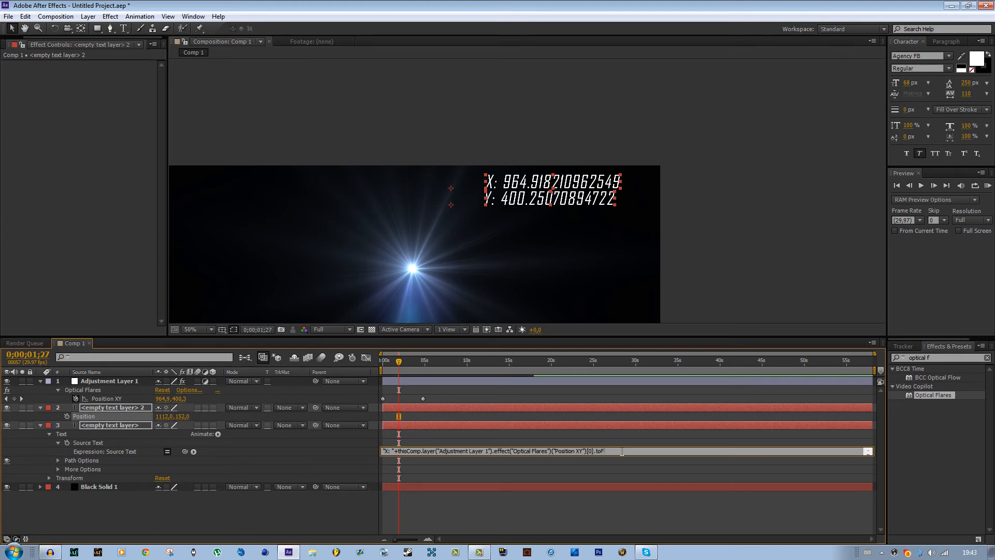
type("ixed(")
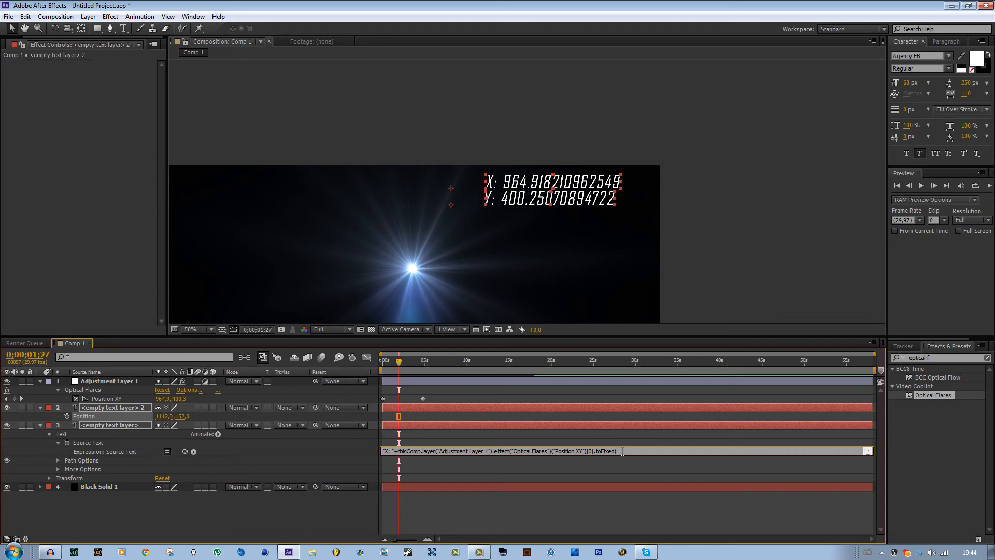
type("2);")
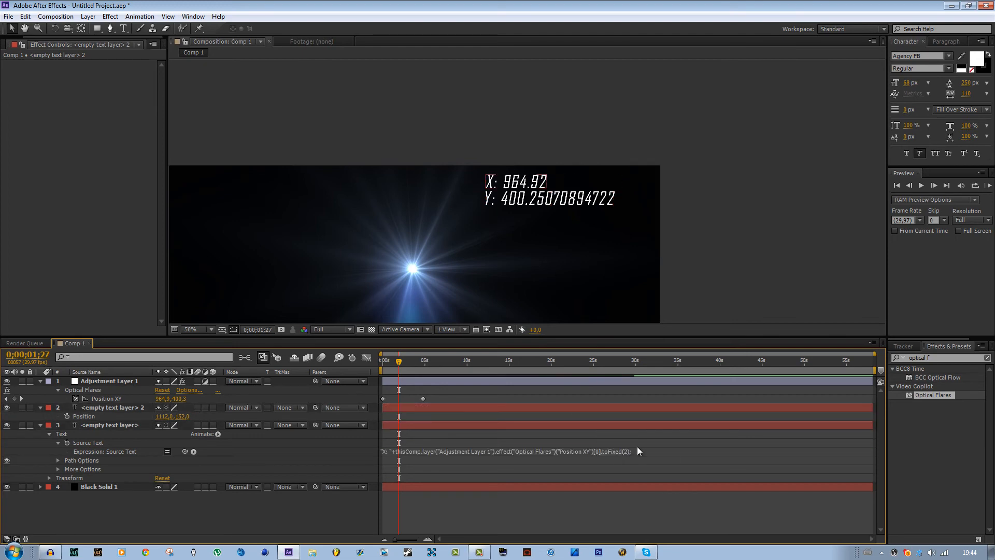
double_click(610, 451)
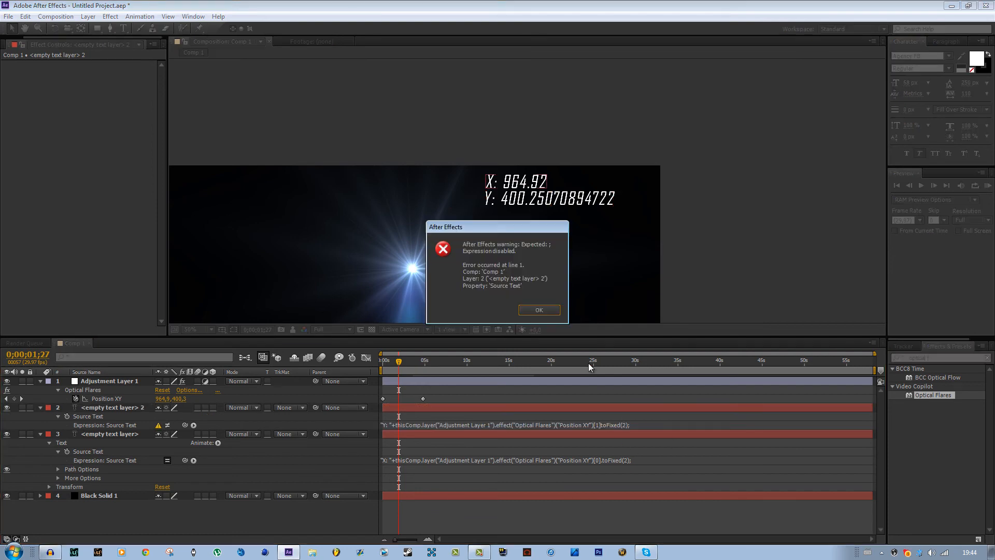
Dismiss the warning, correct the Y expression so it reads 400.25, and select the text
left_click(538, 310)
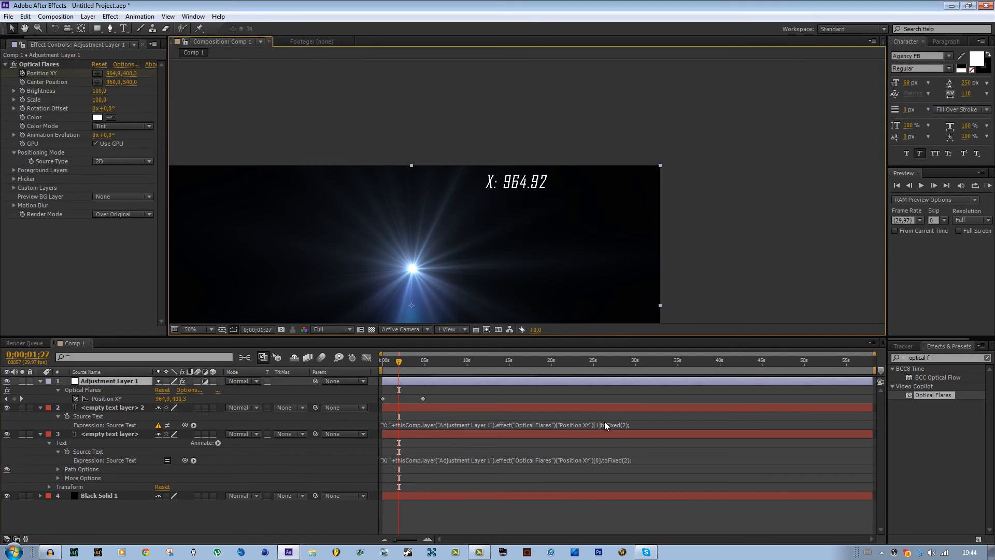
left_click(501, 425)
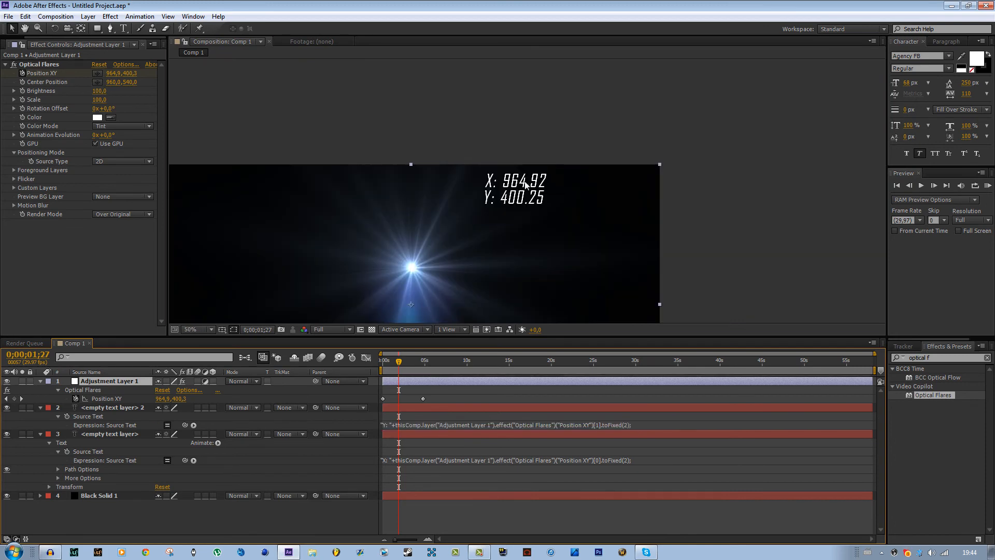
left_click(113, 407)
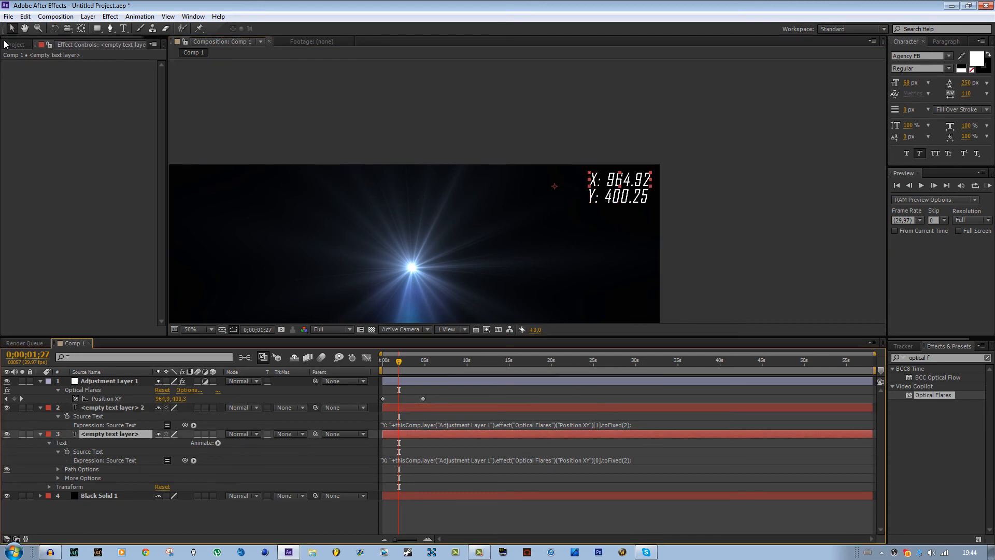
Point the Y Source Text expression at Color, dismiss the divide-by-zero warning, and trim it to "Y: "
left_click(501, 425)
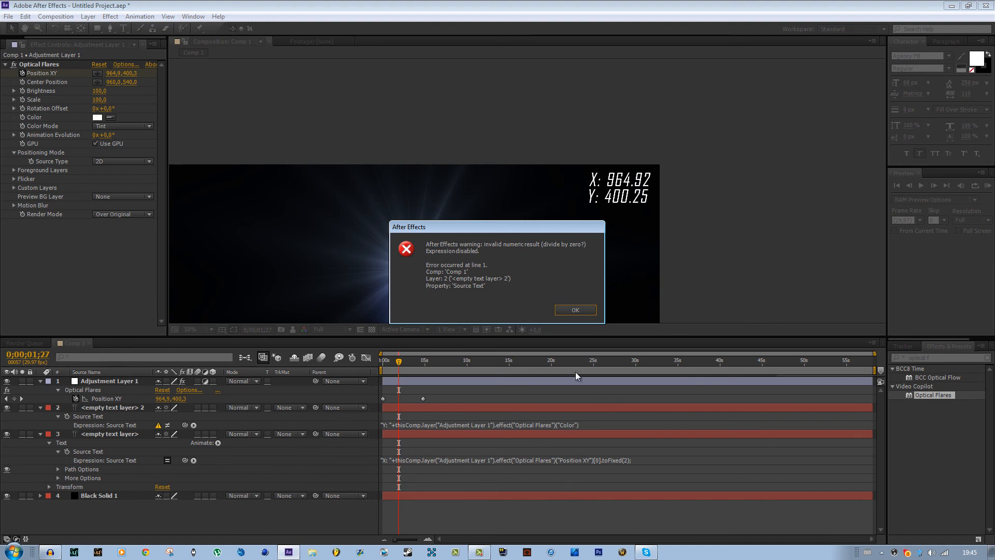
left_click(575, 310)
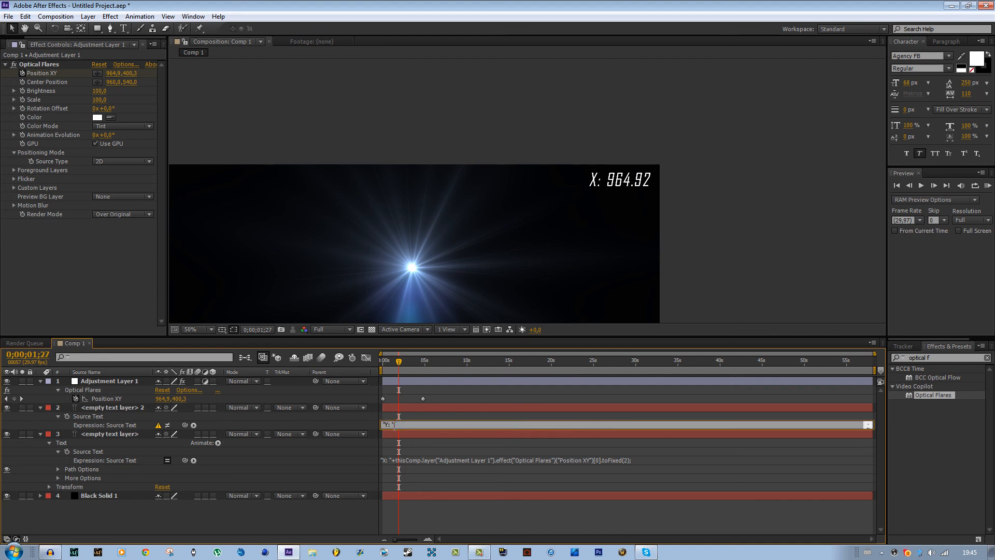
mouse_move(845, 218)
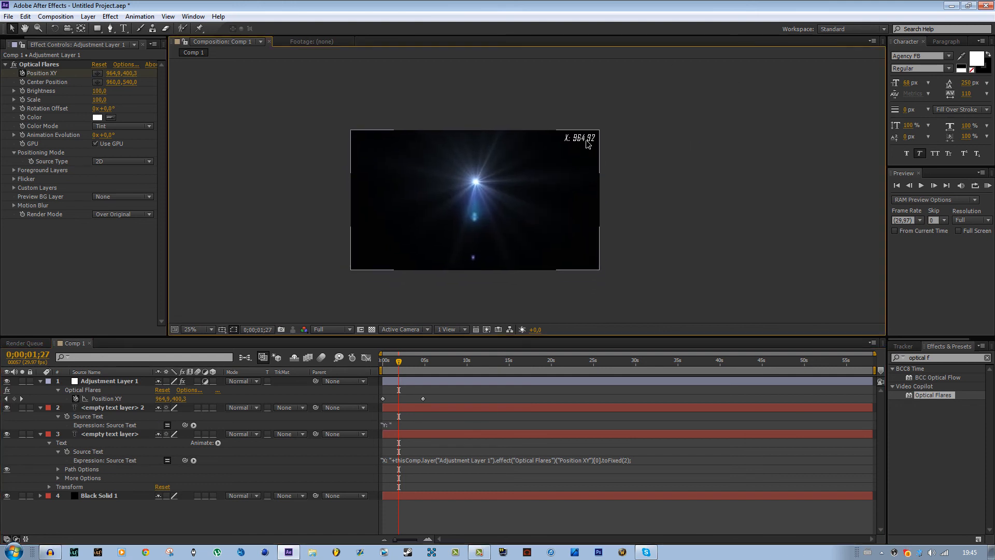
Open the expression language menu on Source Text and show the Random Numbers functions
left_click(190, 330)
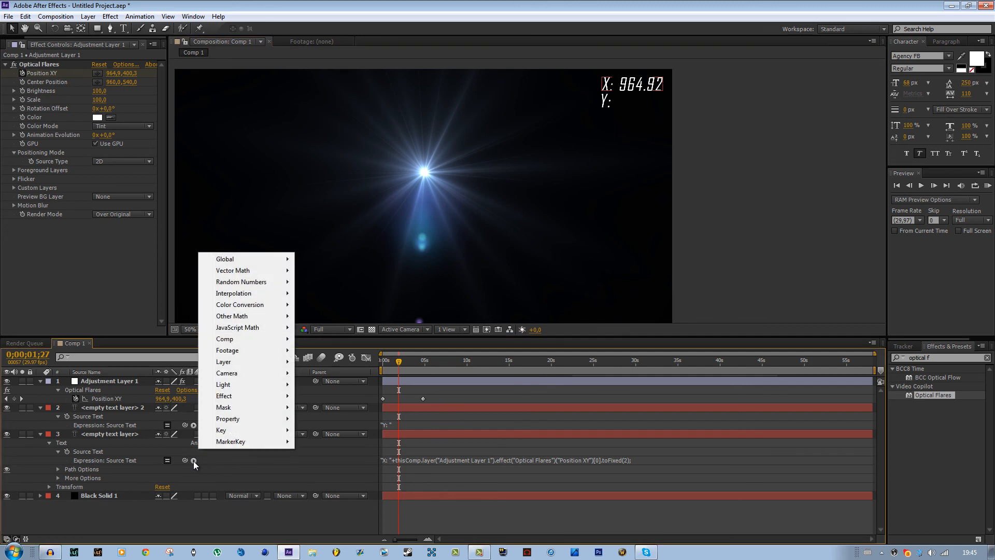
mouse_move(241, 282)
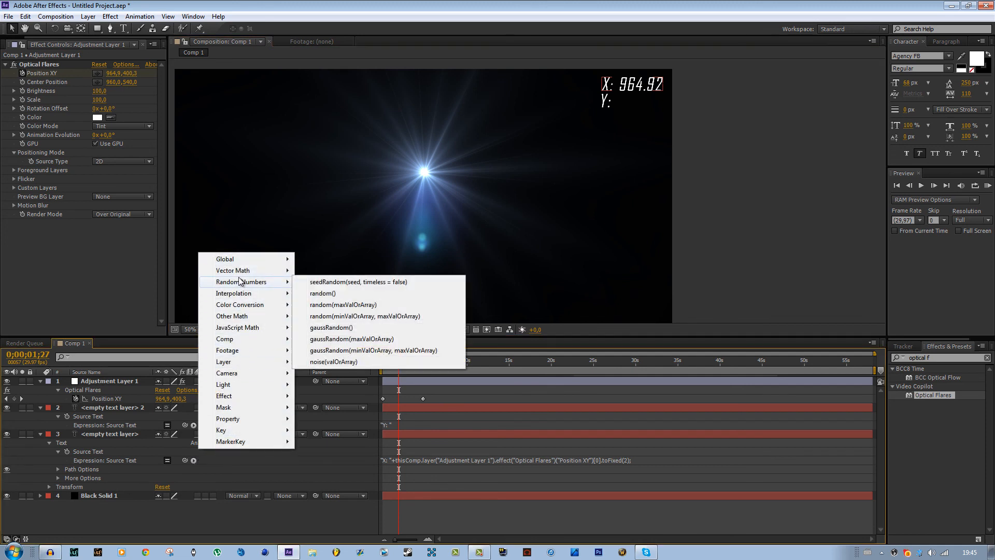